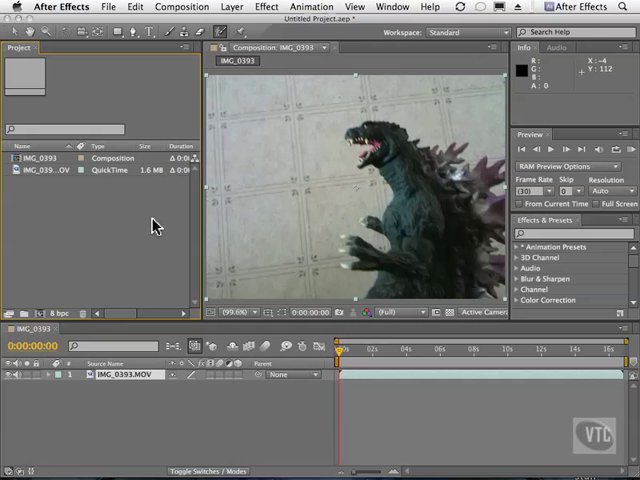
mouse_move(224, 108)
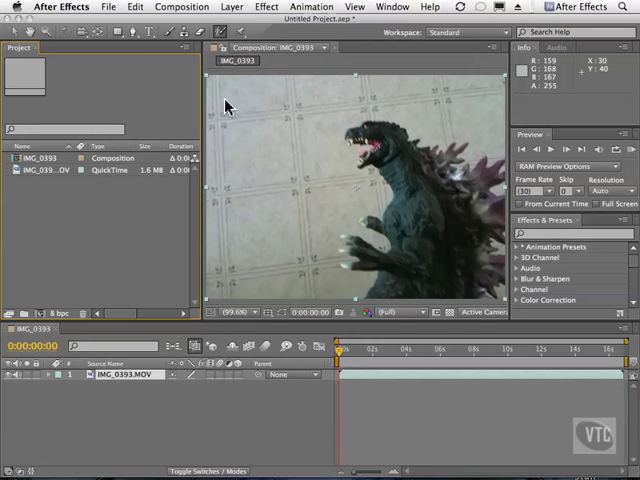
mouse_move(130, 32)
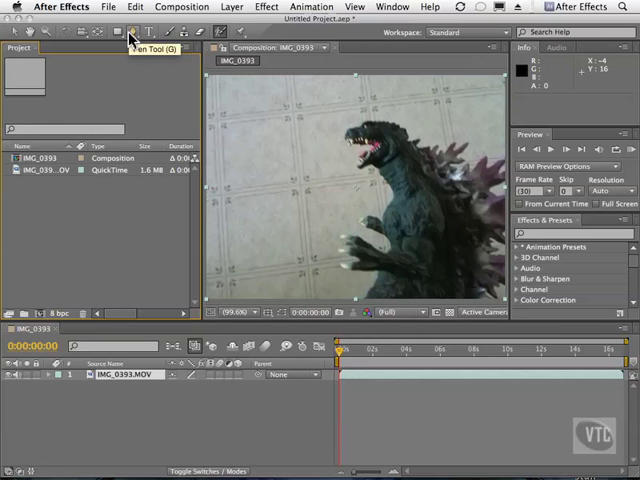
mouse_move(242, 100)
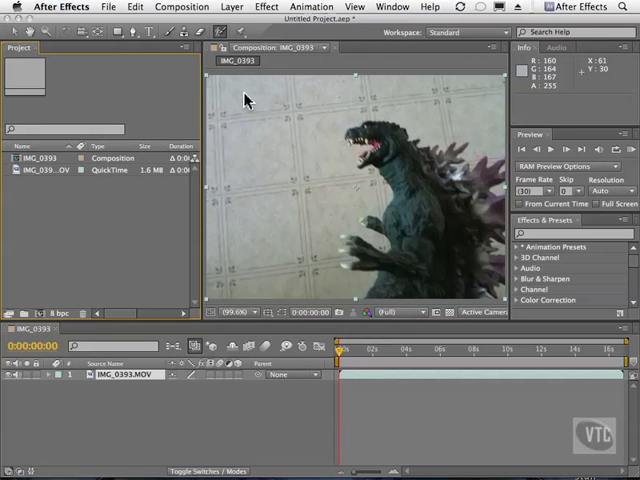
mouse_move(370, 148)
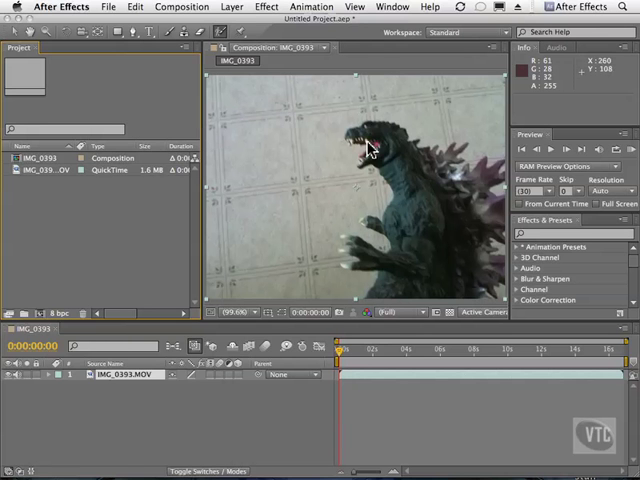
mouse_move(224, 84)
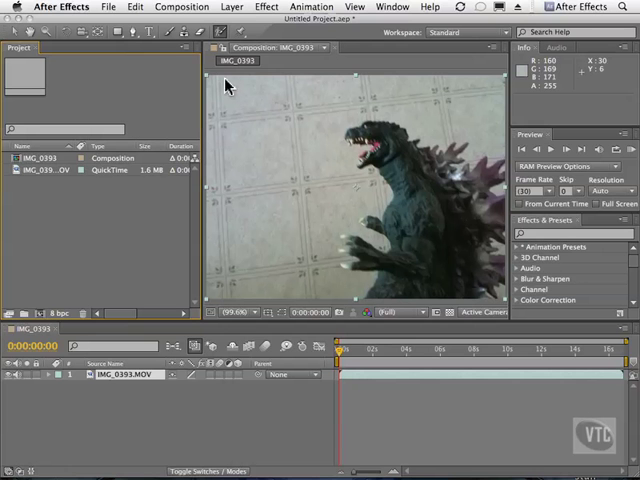
mouse_move(280, 128)
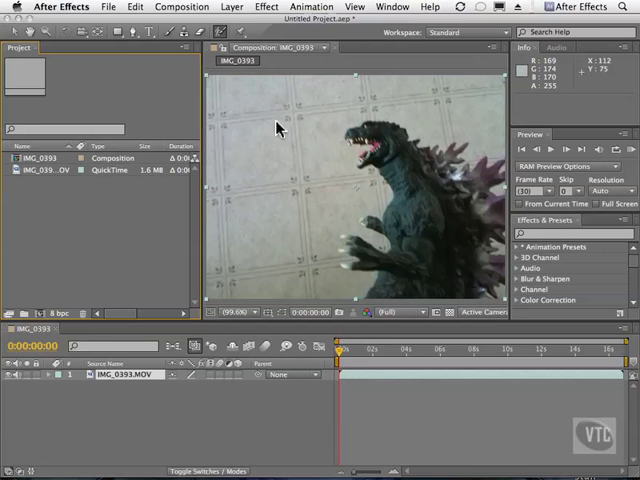
mouse_move(220, 252)
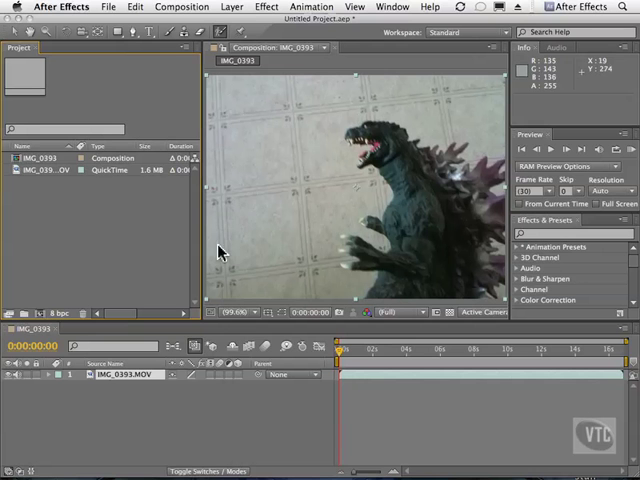
mouse_move(264, 308)
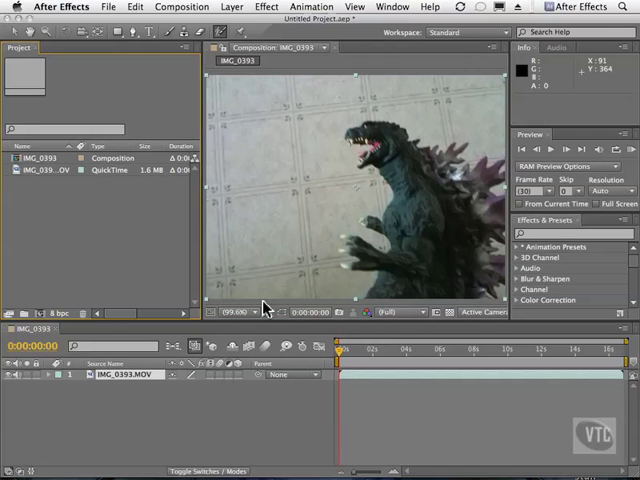
mouse_move(220, 158)
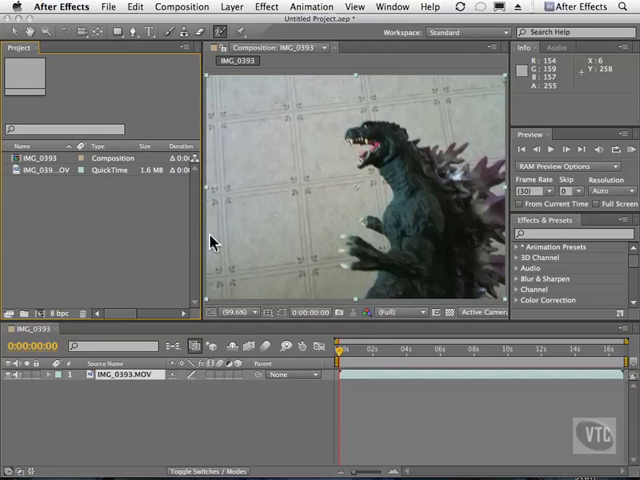
mouse_move(222, 32)
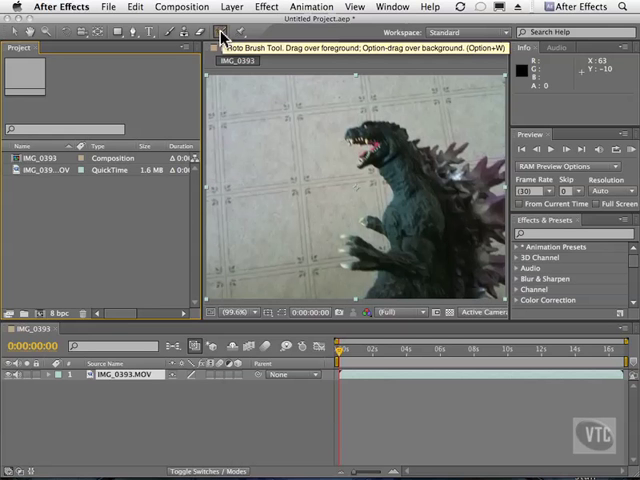
mouse_move(224, 36)
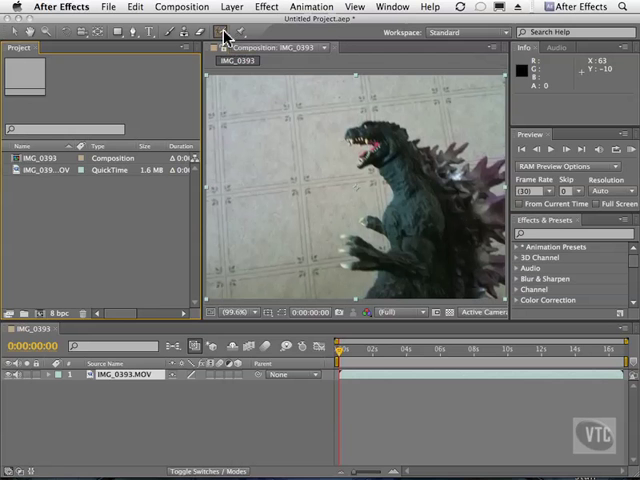
mouse_move(280, 78)
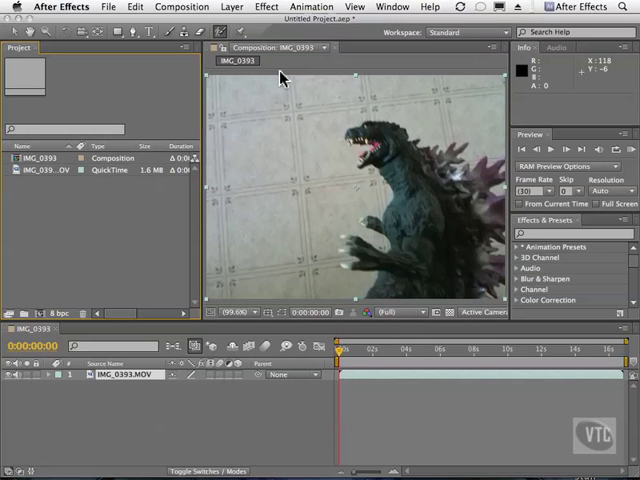
mouse_move(280, 84)
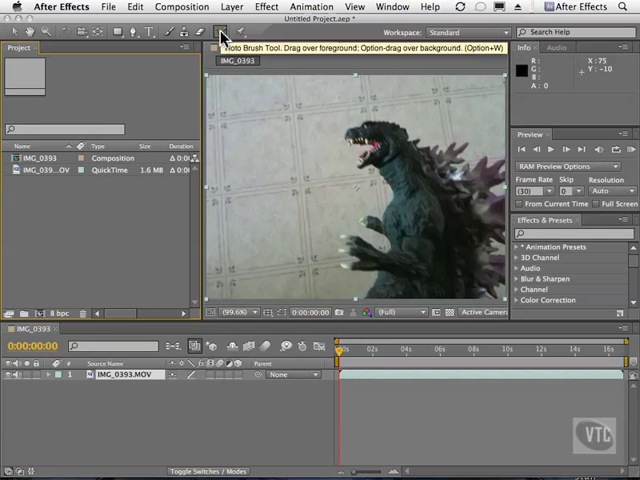
mouse_move(396, 204)
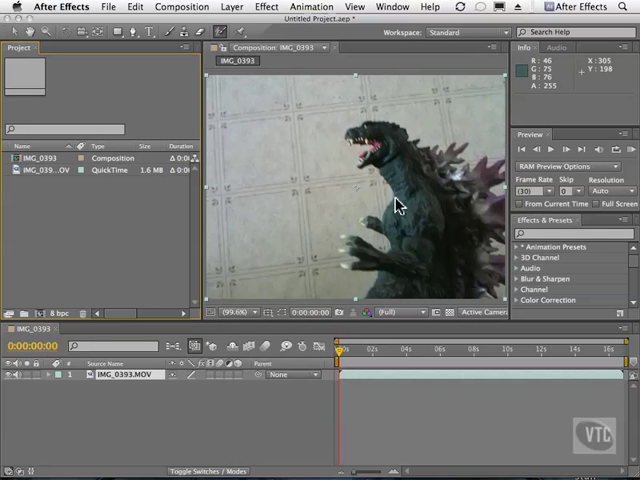
mouse_move(424, 218)
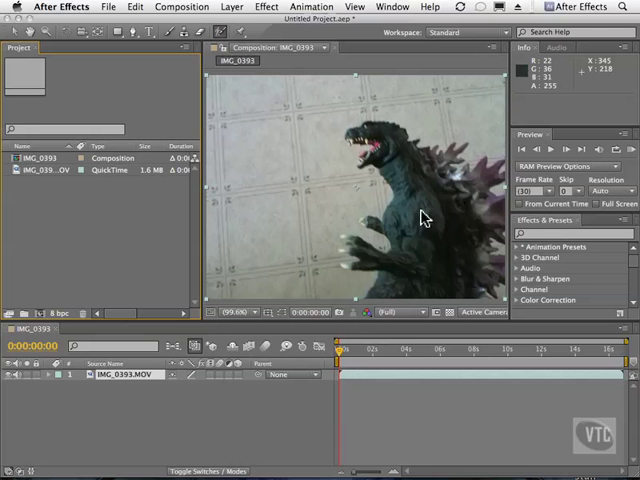
mouse_move(272, 288)
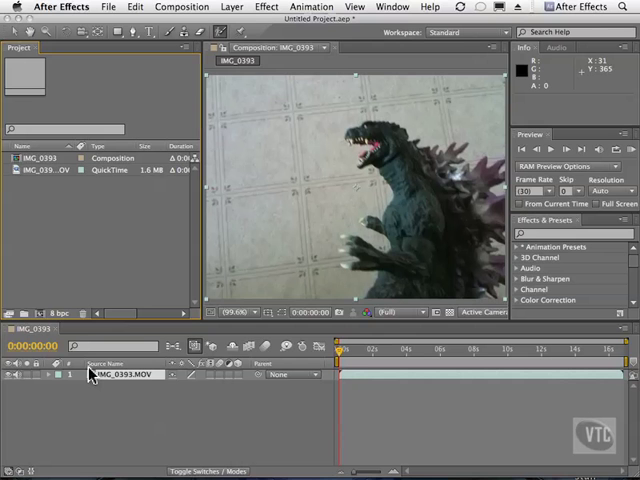
Bring the IMG_0303.MOV footage layer into its own Layer panel for frame-level work
double_click(128, 372)
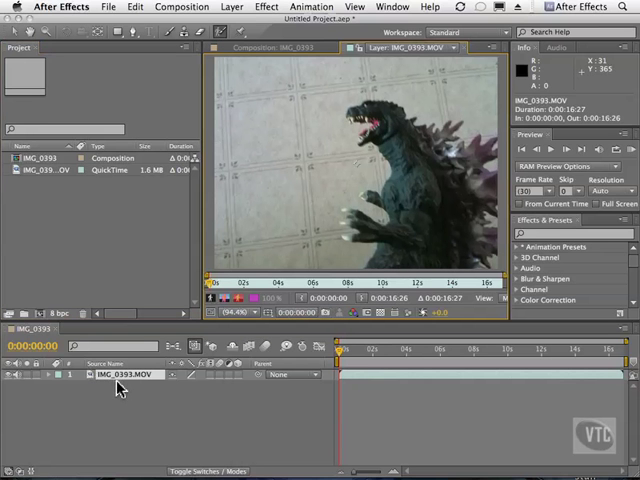
mouse_move(252, 156)
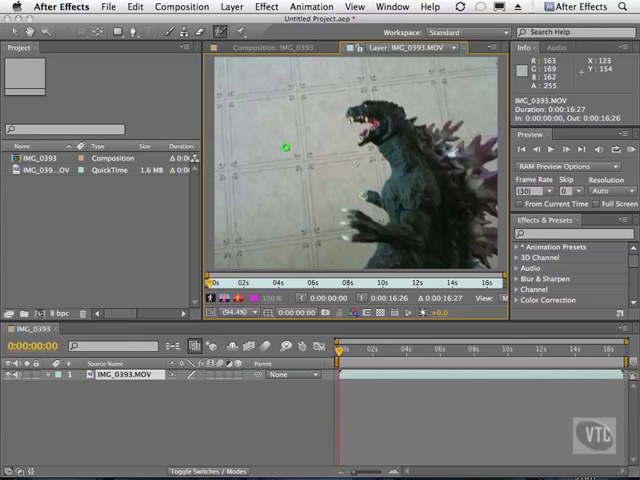
mouse_move(290, 148)
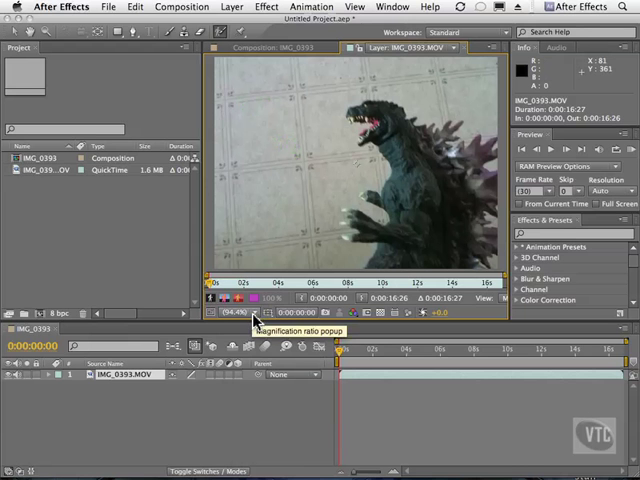
Choose a new magnification level for the Godzilla footage in the Layer panel
click(232, 312)
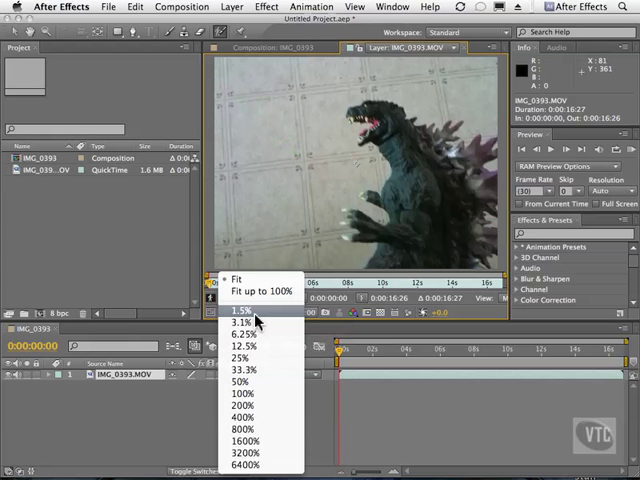
mouse_move(248, 358)
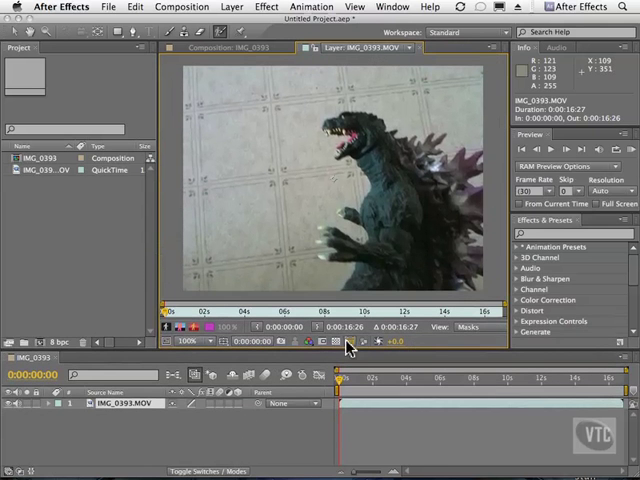
mouse_move(324, 340)
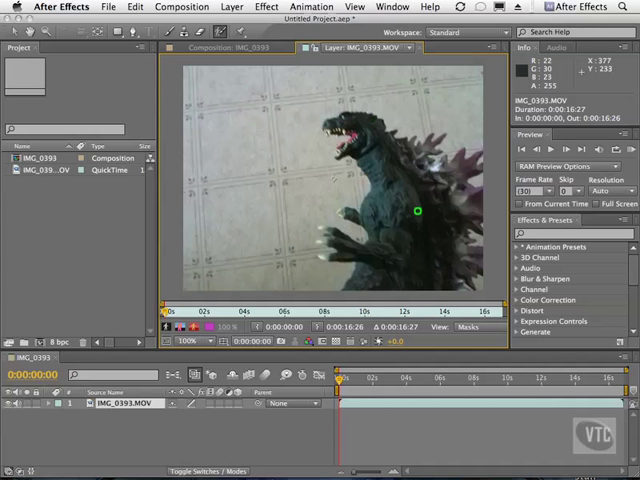
mouse_move(352, 260)
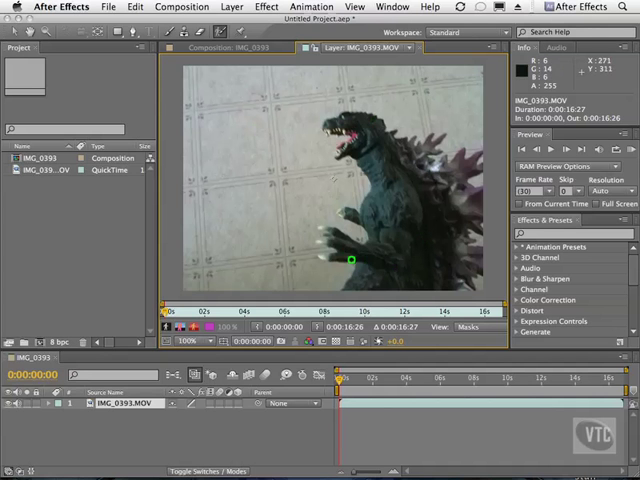
drag(352, 260, 252, 168)
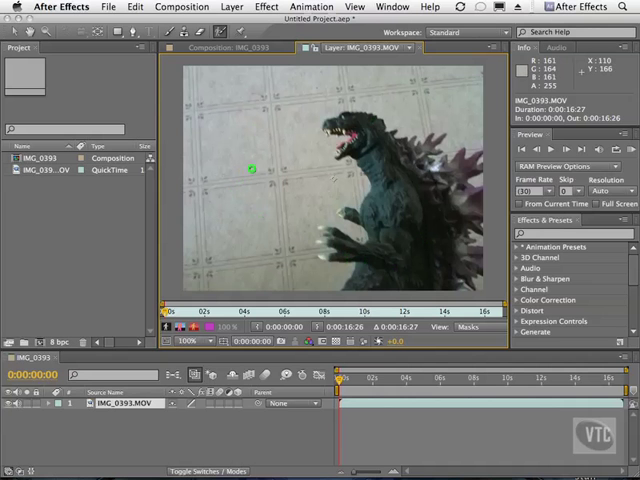
mouse_move(260, 168)
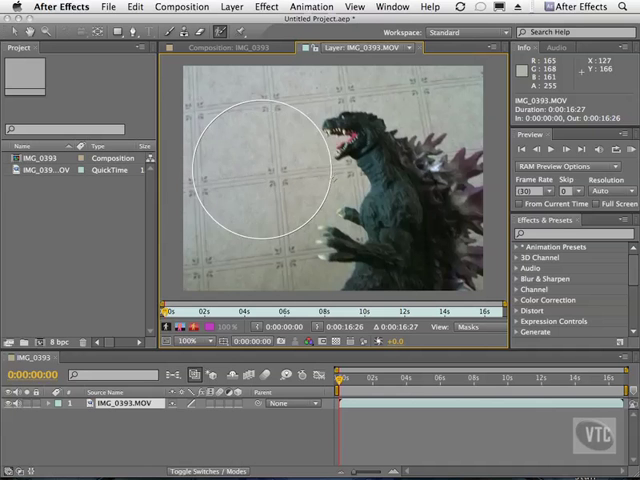
Shrink the Roto Brush to a small size for precise tracing of the figure
drag(256, 168, 280, 188)
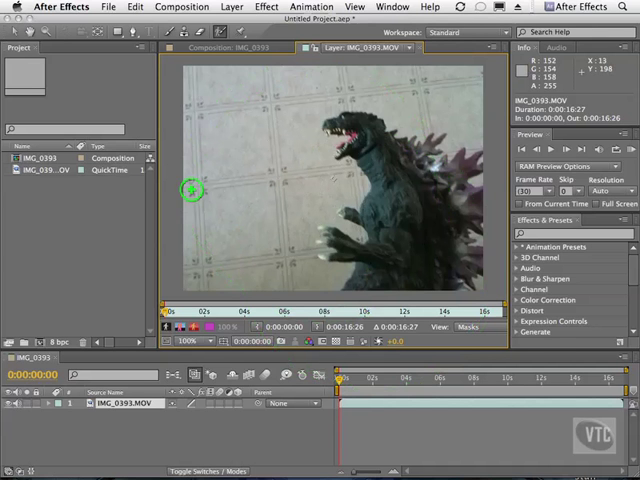
Paint Roto Brush foreground strokes across the Godzilla body and head, outlining it in magenta
drag(190, 190, 276, 184)
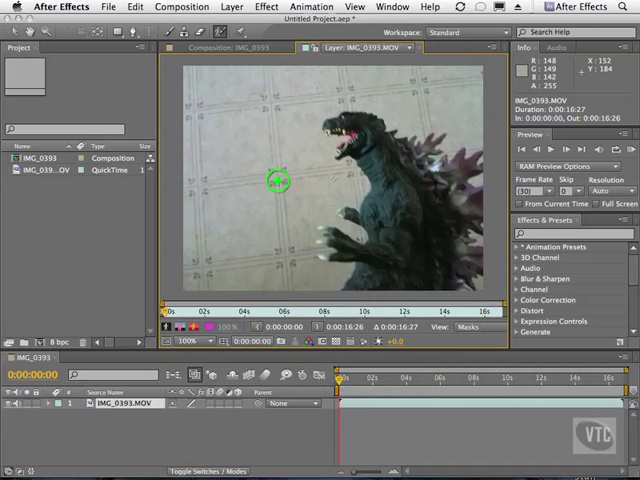
drag(276, 184, 338, 128)
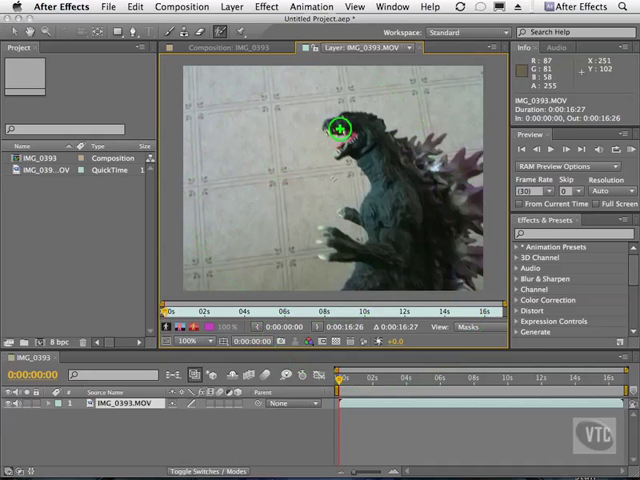
drag(348, 120, 430, 270)
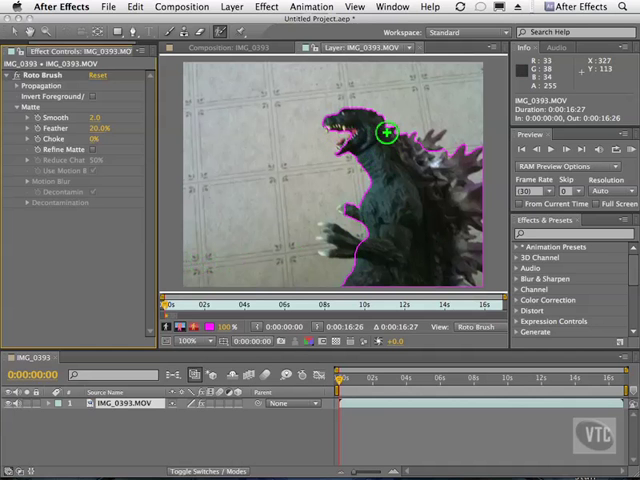
mouse_move(390, 122)
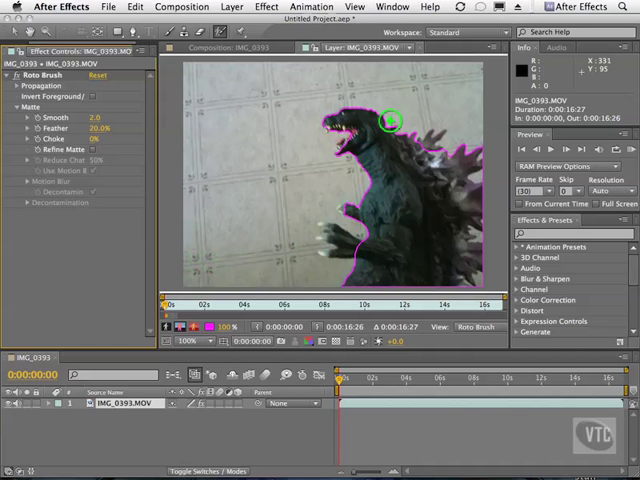
mouse_move(138, 32)
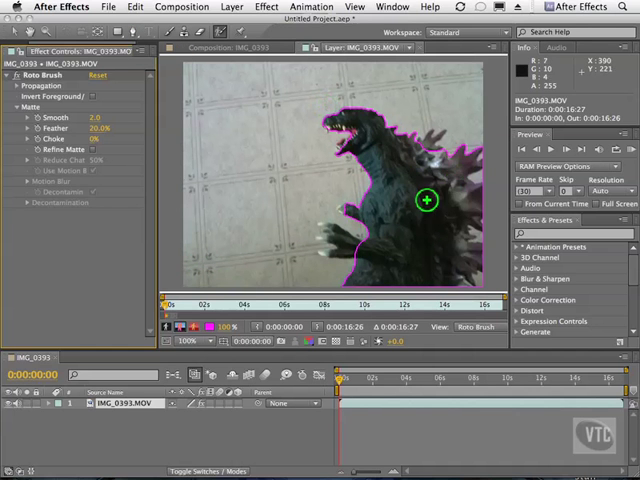
mouse_move(396, 188)
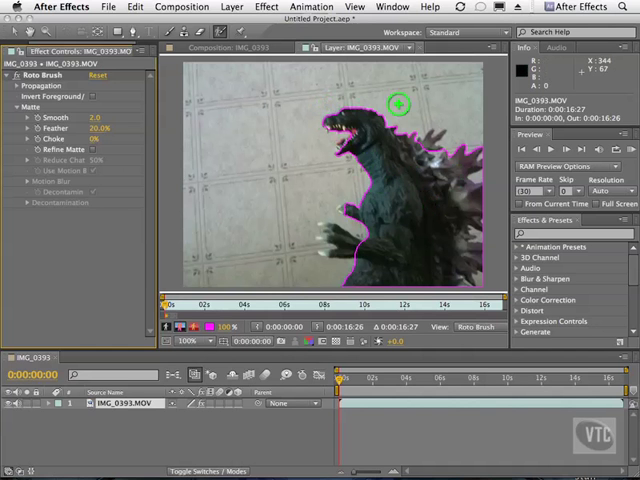
mouse_move(468, 160)
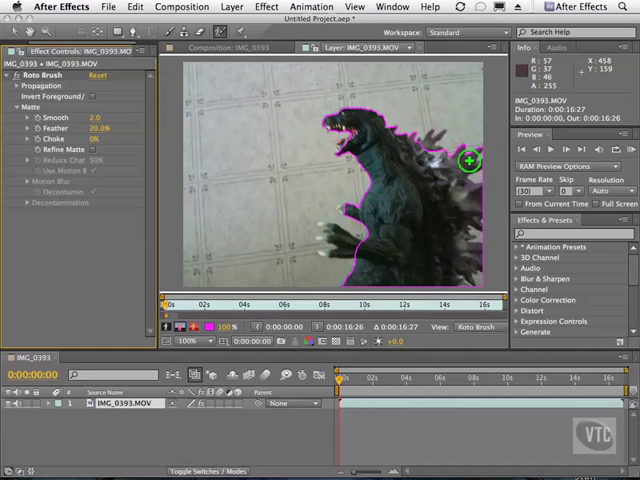
mouse_move(332, 136)
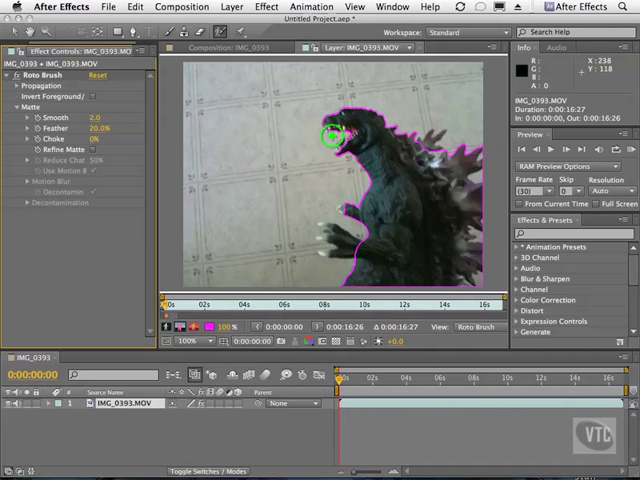
mouse_move(312, 136)
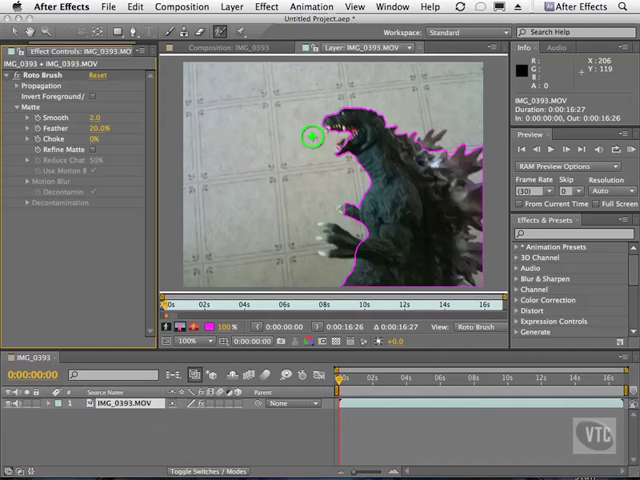
mouse_move(398, 228)
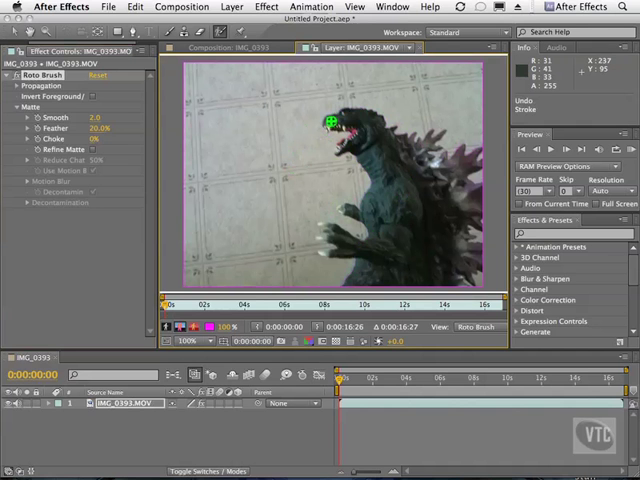
Add the figure's spiky back to the Roto Brush foreground selection
drag(330, 122, 376, 136)
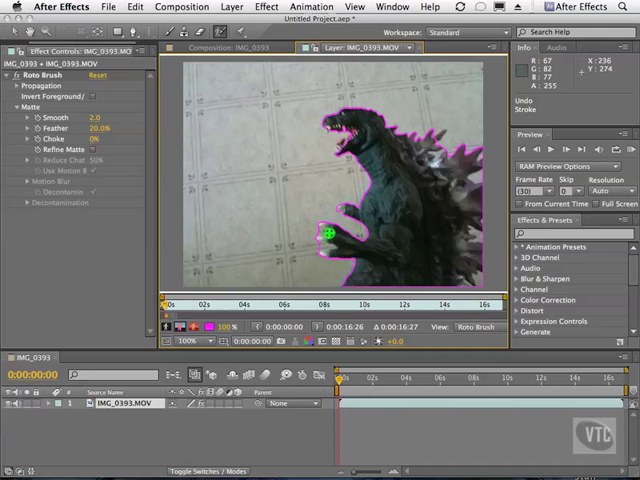
mouse_move(288, 230)
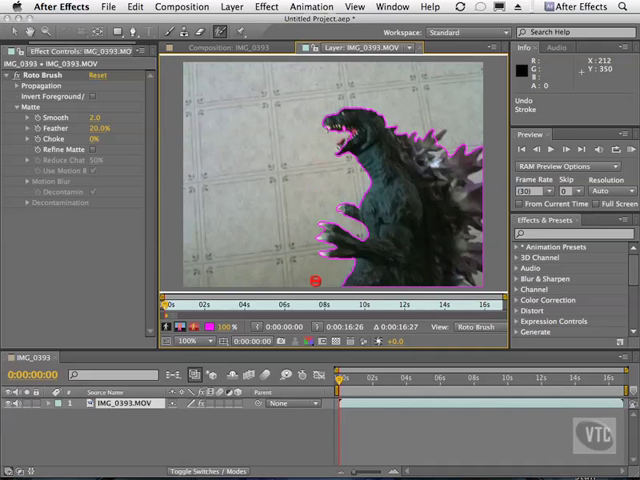
mouse_move(314, 180)
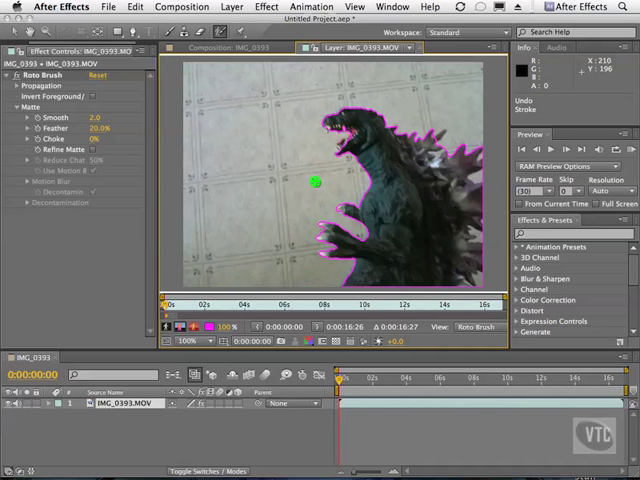
mouse_move(220, 36)
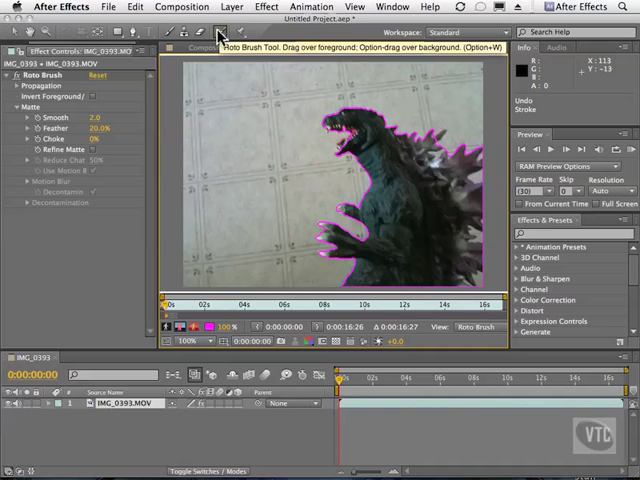
mouse_move(238, 100)
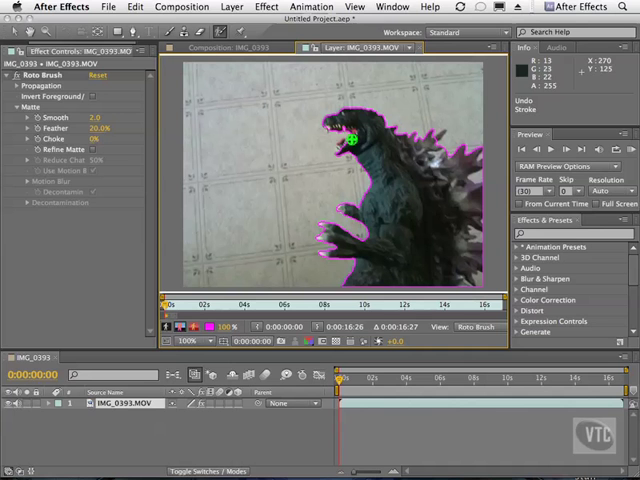
mouse_move(432, 144)
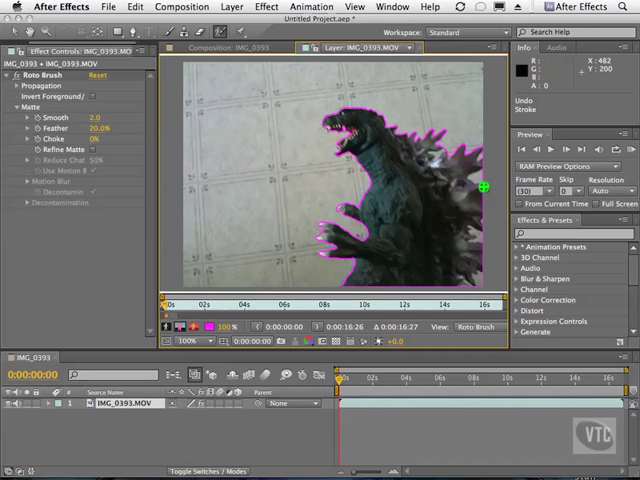
mouse_move(484, 178)
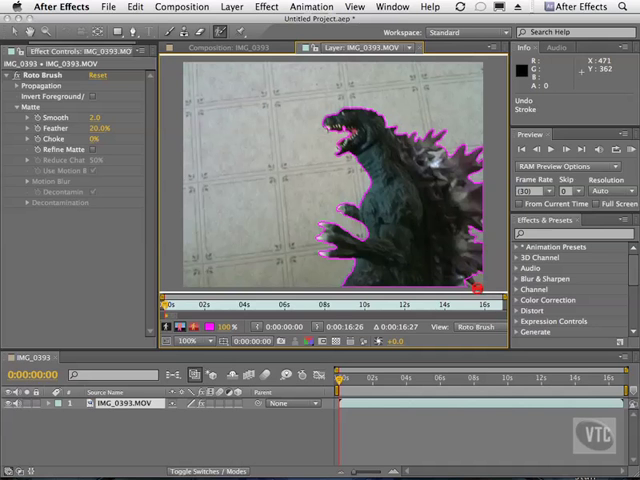
mouse_move(480, 238)
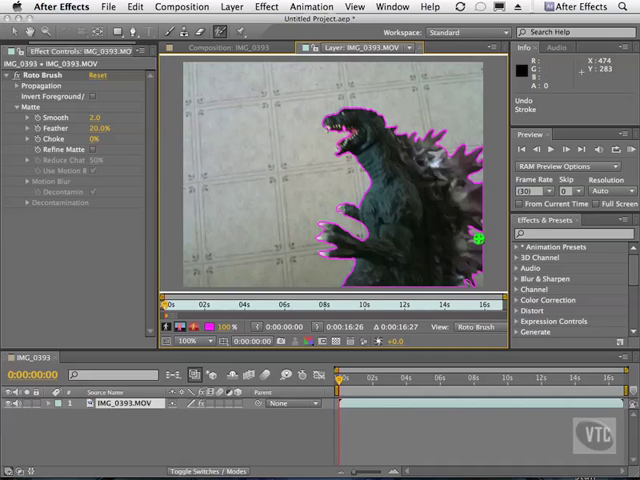
mouse_move(492, 224)
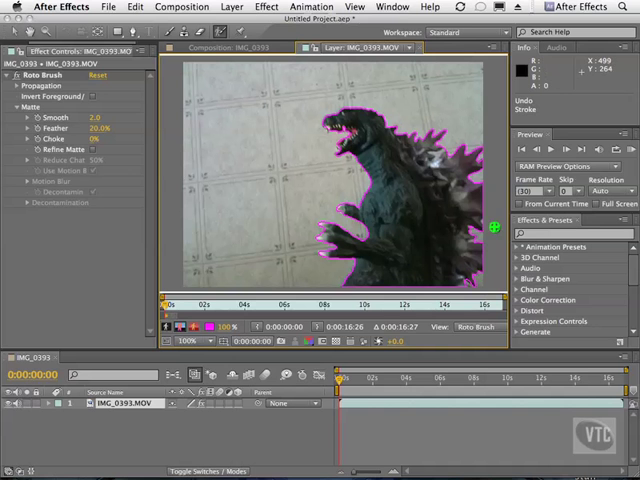
mouse_move(324, 126)
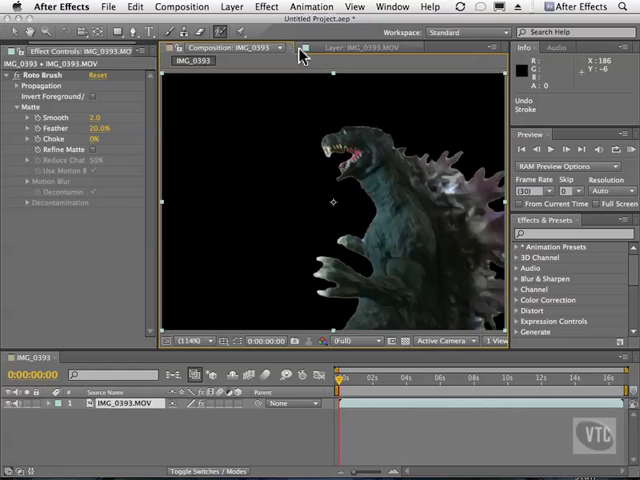
click(360, 48)
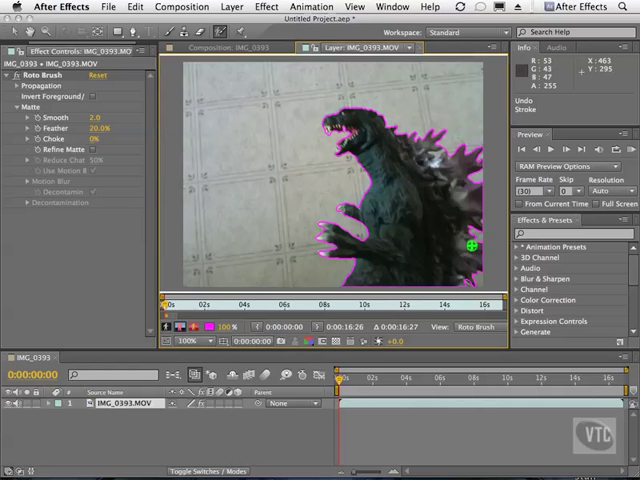
mouse_move(356, 244)
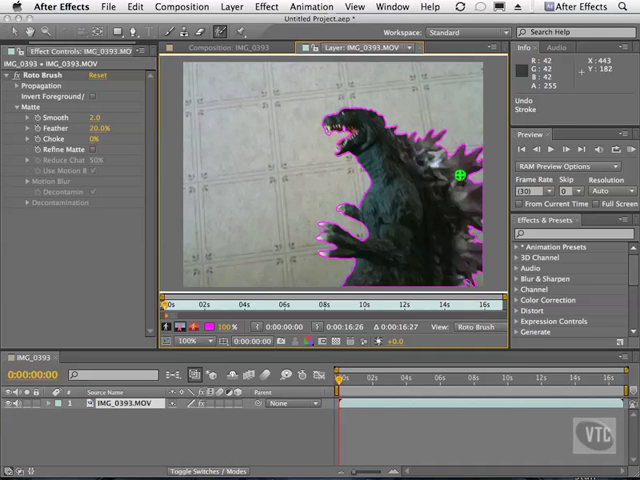
mouse_move(450, 150)
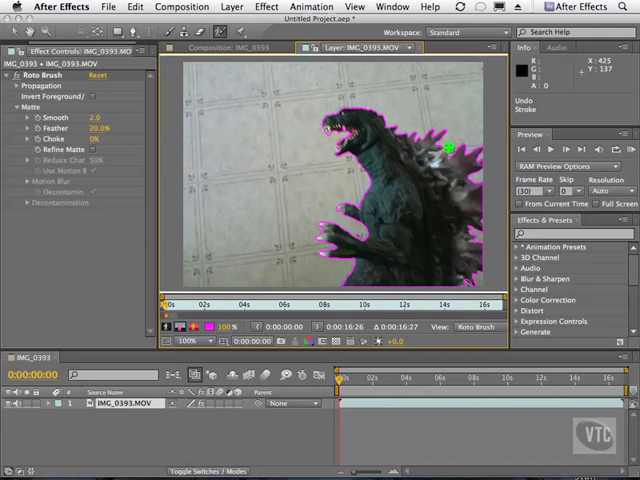